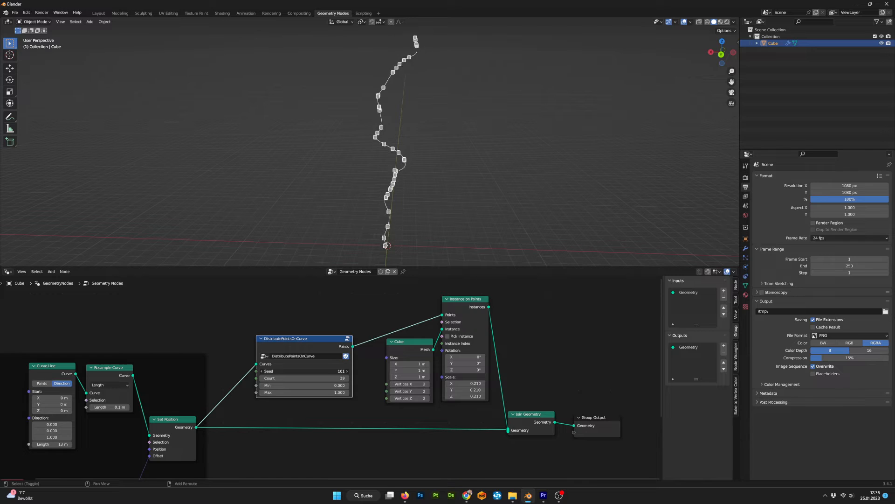
- Preview the finished node setups, then start a fresh General file with the default scene
{"action": "left_click_drag", "start_coordinate": [302, 385], "coordinate": [325, 385]}
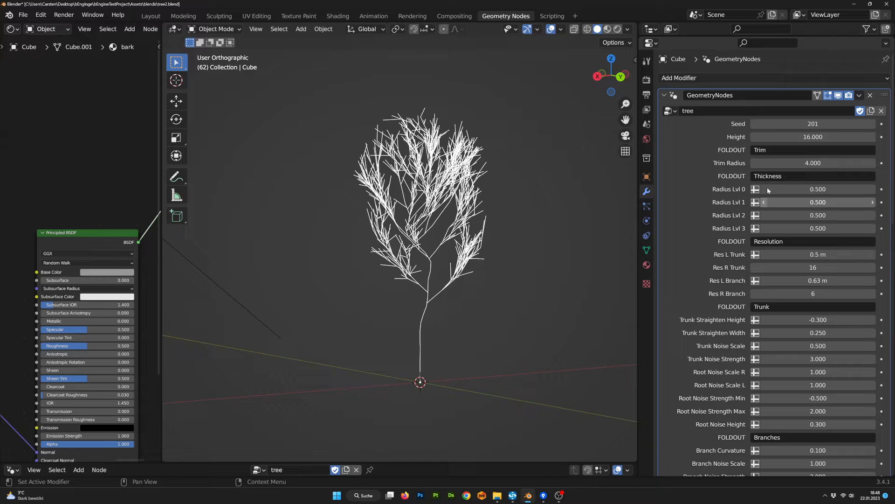
{"action": "left_click", "coordinate": [871, 123]}
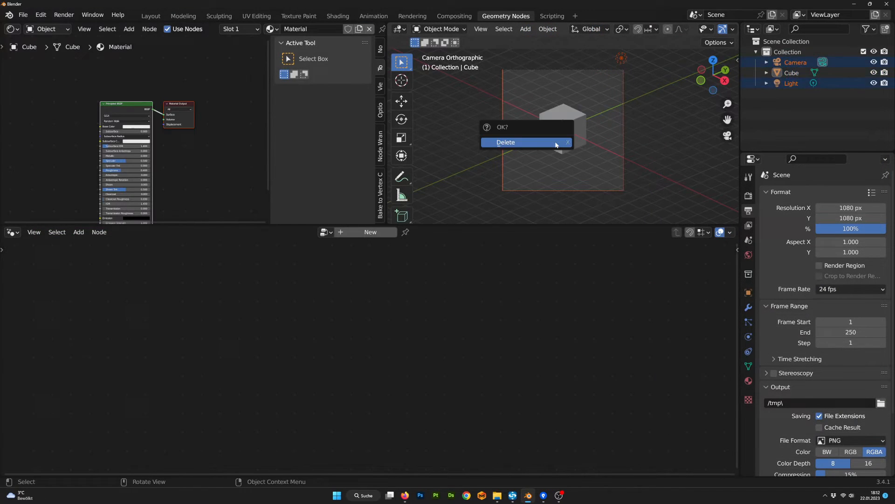
- Delete the default objects and start a Geometry Nodes tree with Curve Spiral and Points nodes
{"action": "left_click", "coordinate": [506, 142]}
{"action": "type", "text": "spira"}
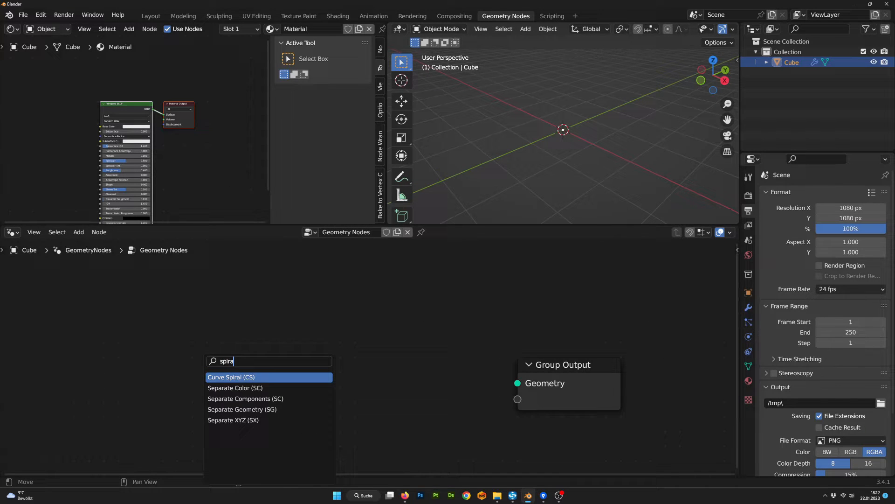
{"action": "left_click", "coordinate": [232, 377]}
{"action": "type", "text": "poi"}
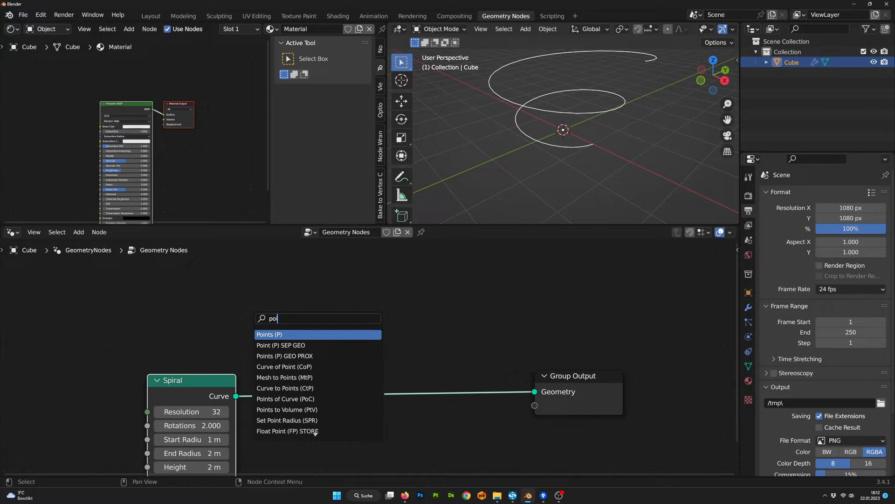
{"action": "left_click", "coordinate": [269, 334]}
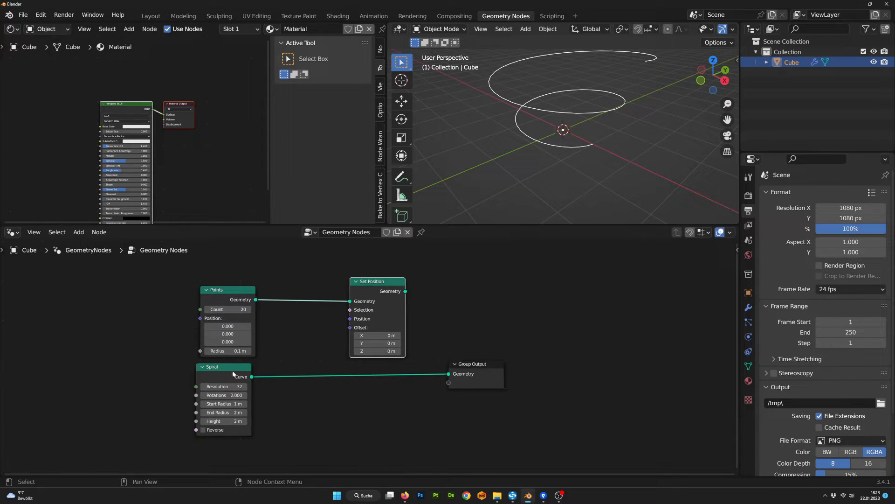
- Add a Sample Curve node fed by the spiral and search for Join Geometry
{"action": "type", "text": "sample"}
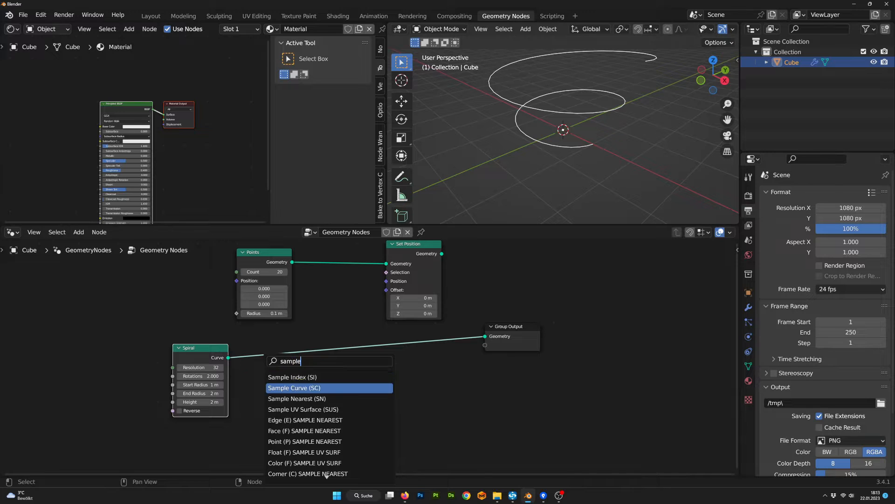
{"action": "left_click", "coordinate": [295, 387]}
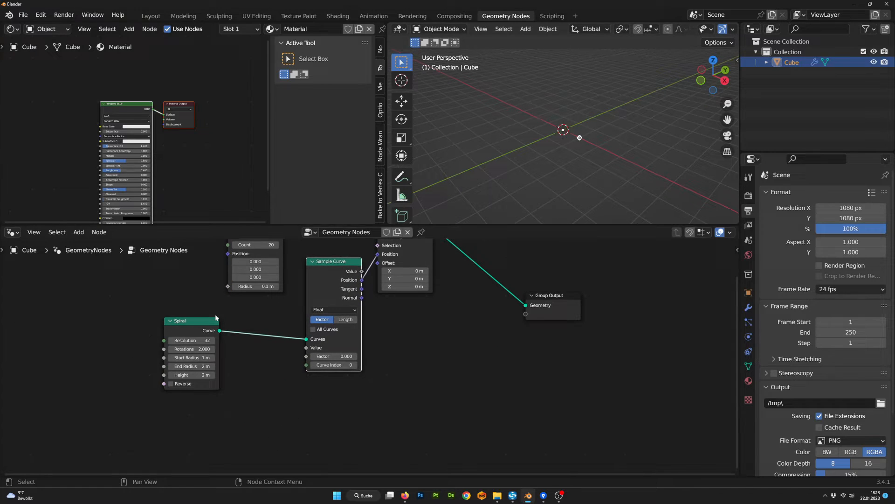
{"action": "type", "text": "join"}
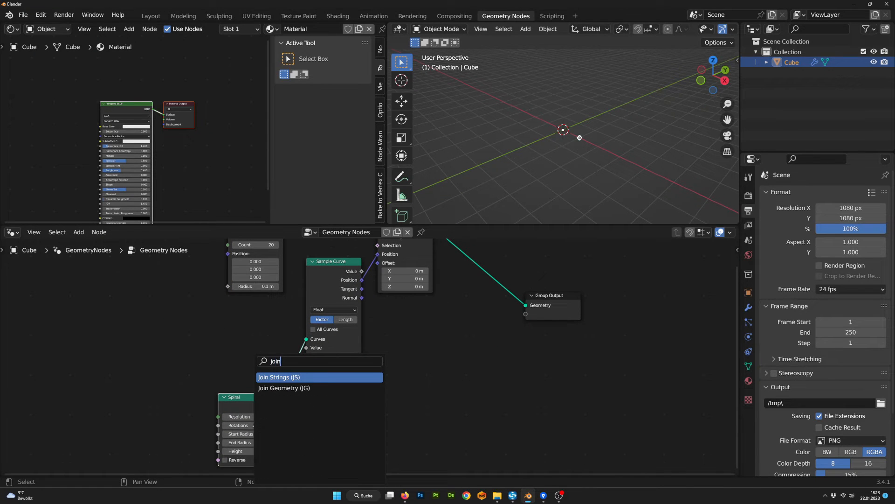
- Join the spiral and the points into the Group Output with a Join Geometry node
{"action": "left_click", "coordinate": [283, 387]}
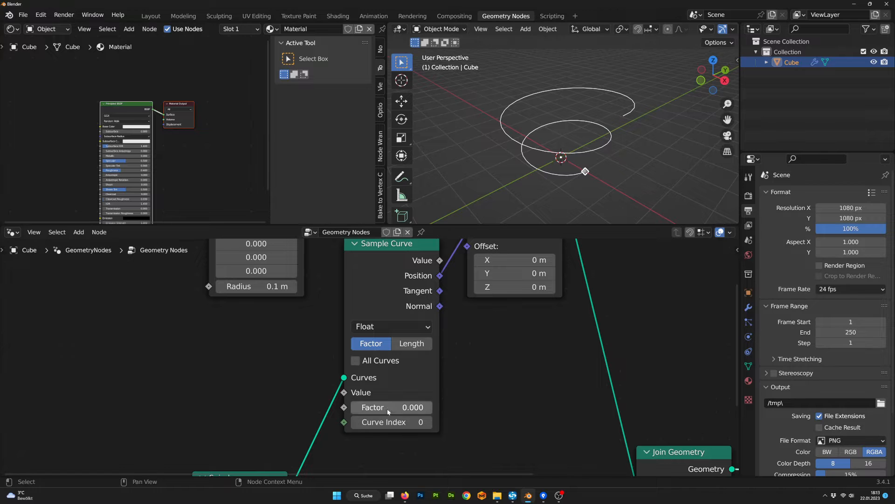
{"action": "left_click_drag", "start_coordinate": [372, 407], "coordinate": [411, 406]}
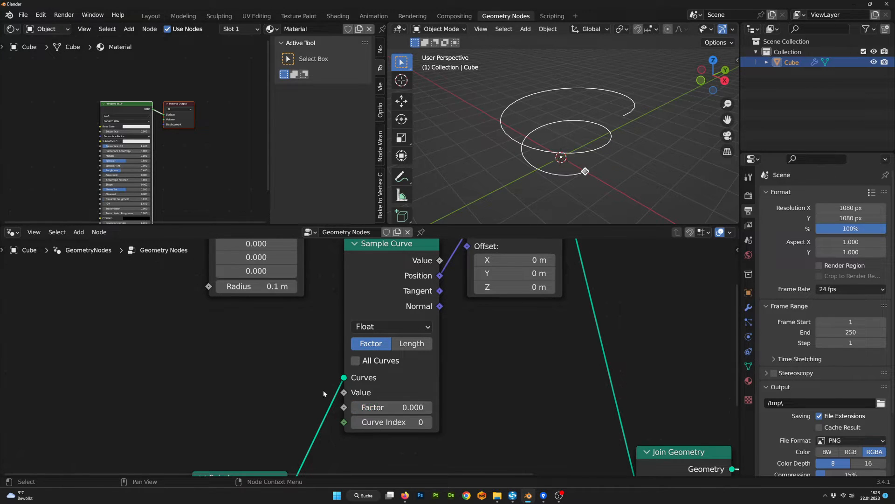
- Add a Random Value node and feed it into Sample Curve's Factor so points scatter along the spiral
{"action": "type", "text": "rand"}
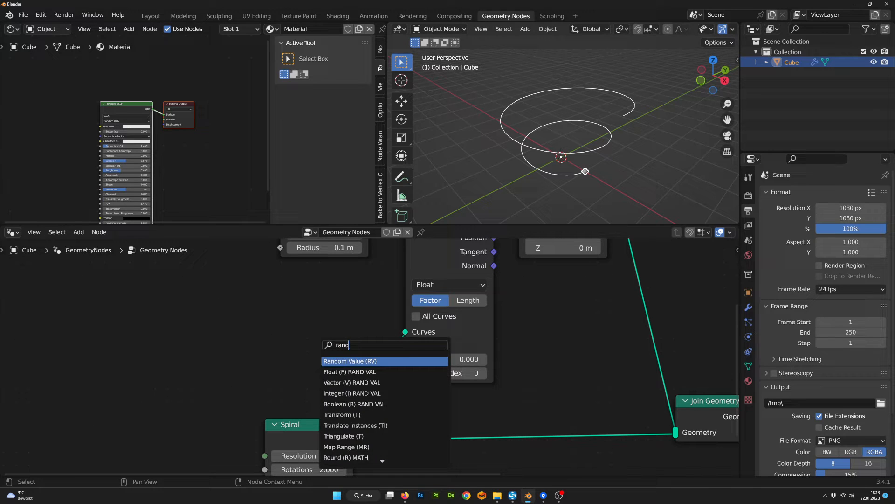
{"action": "left_click", "coordinate": [351, 361]}
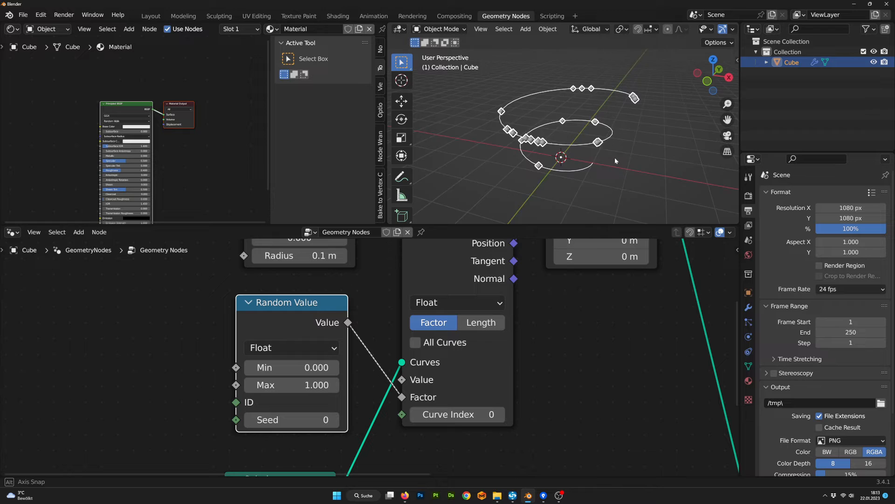
{"action": "left_click", "coordinate": [334, 420]}
{"action": "type", "text": "7"}
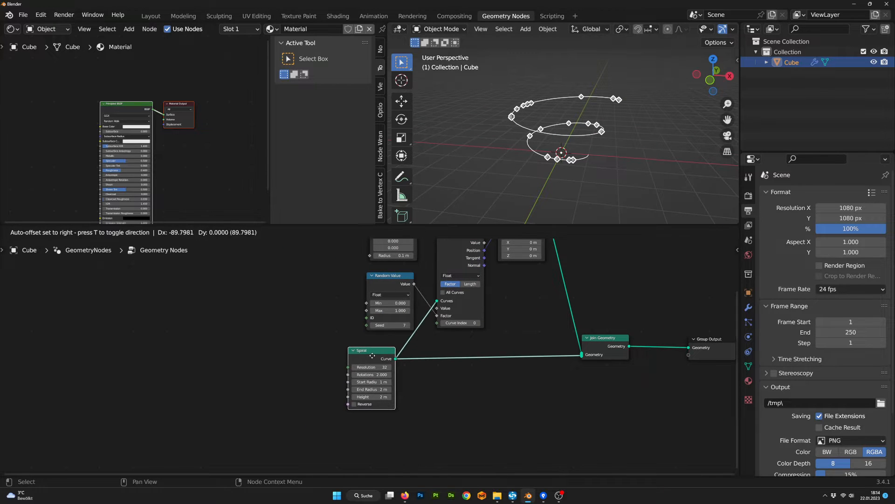
- Realize the instanced curves so Sample Curve works across all curves at once
{"action": "left_click_drag", "start_coordinate": [371, 350], "coordinate": [279, 351]}
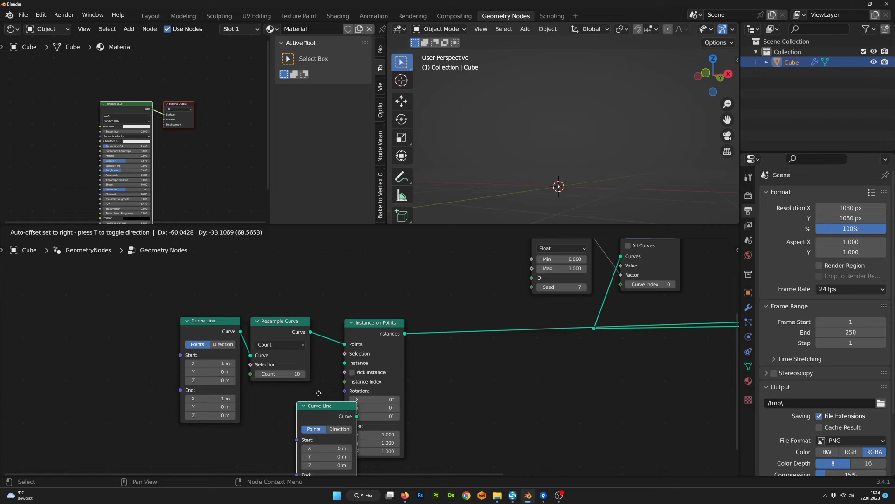
{"action": "type", "text": "rea"}
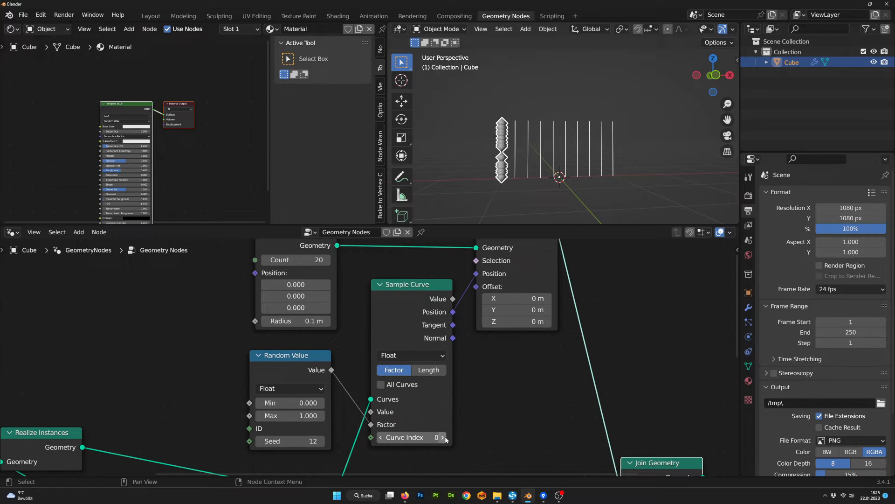
{"action": "left_click", "coordinate": [380, 384]}
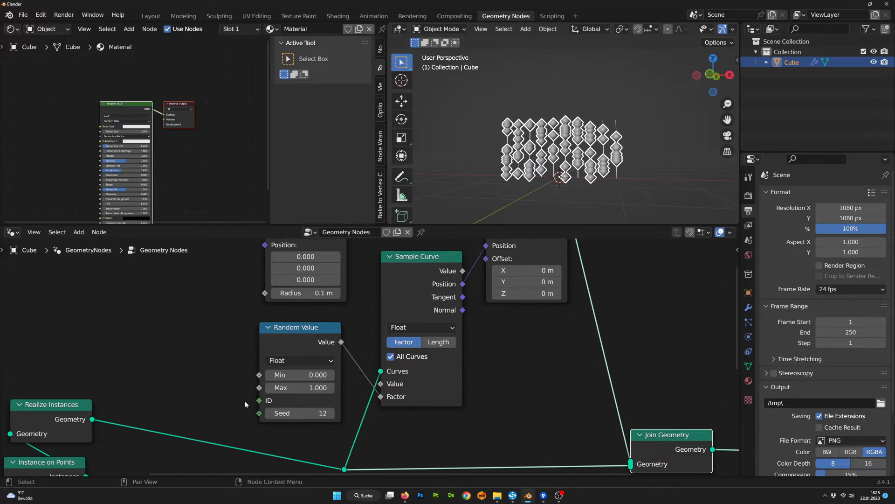
- Set a value of 0.400 and step the Curve Index to change which curve the points land on
{"action": "type", "text": "0.400"}
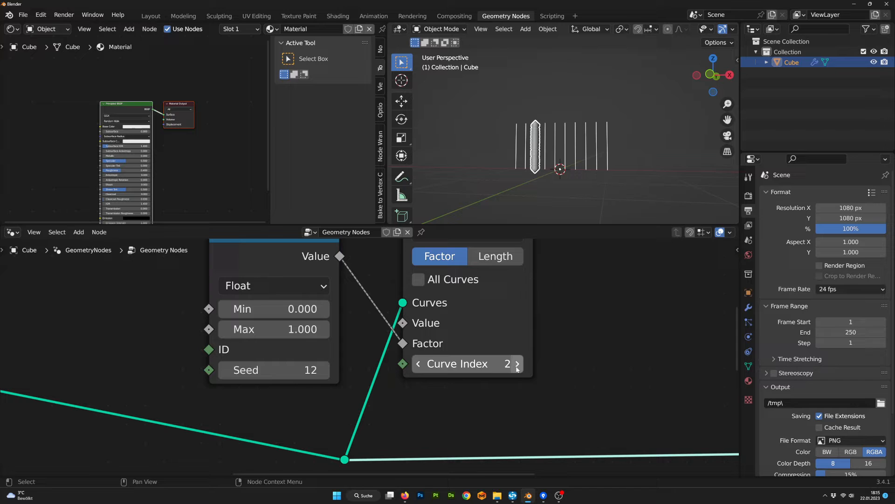
{"action": "left_click", "coordinate": [517, 364]}
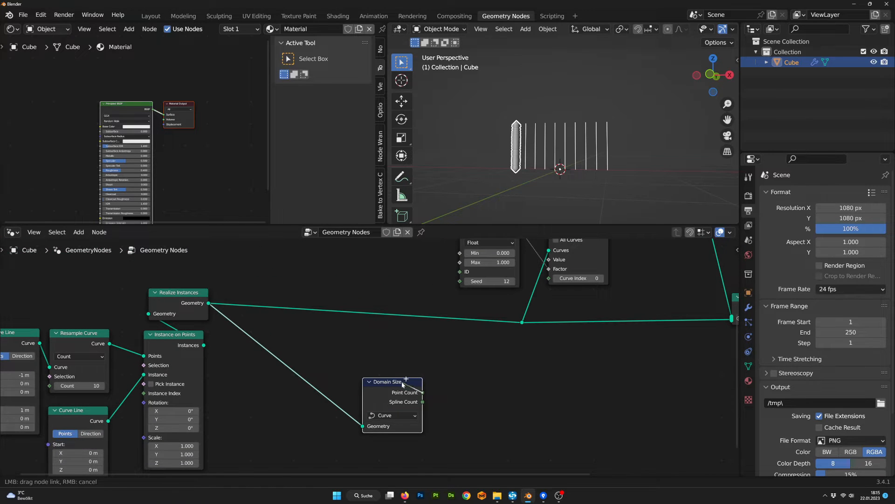
- Feed Domain Size spline count minus one through an Add node into an integer random Curve Index
{"action": "left_click_drag", "start_coordinate": [390, 380], "coordinate": [375, 370]}
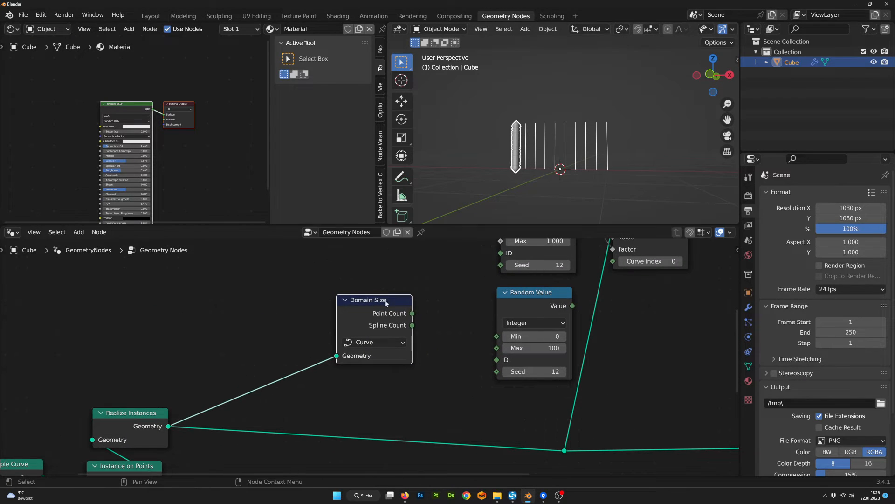
{"action": "type", "text": "a"}
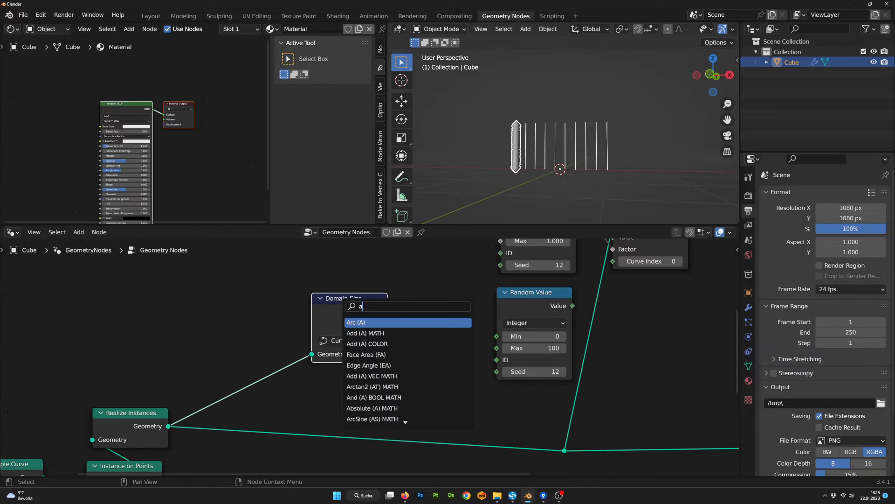
{"action": "left_click", "coordinate": [365, 333]}
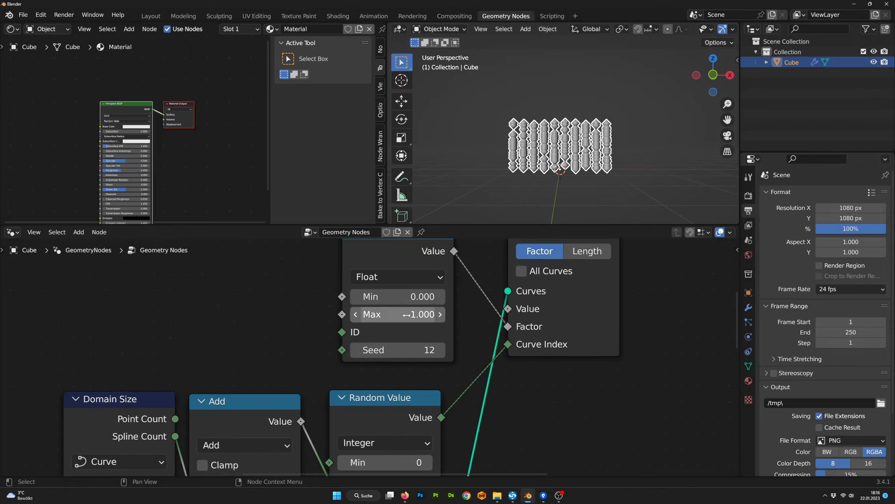
{"action": "left_click_drag", "start_coordinate": [419, 314], "coordinate": [388, 315]}
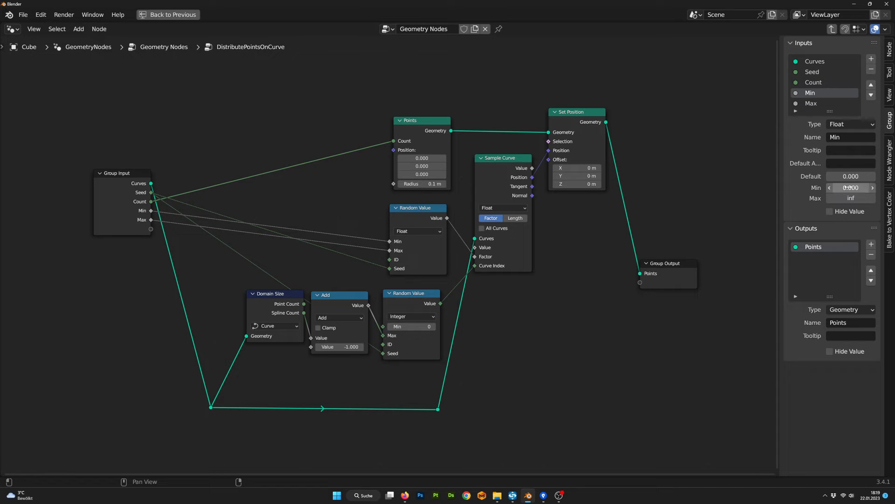
- Review the Max input's default and limits in the DistributePointsOnCurve group sidebar
{"action": "left_click", "coordinate": [812, 102]}
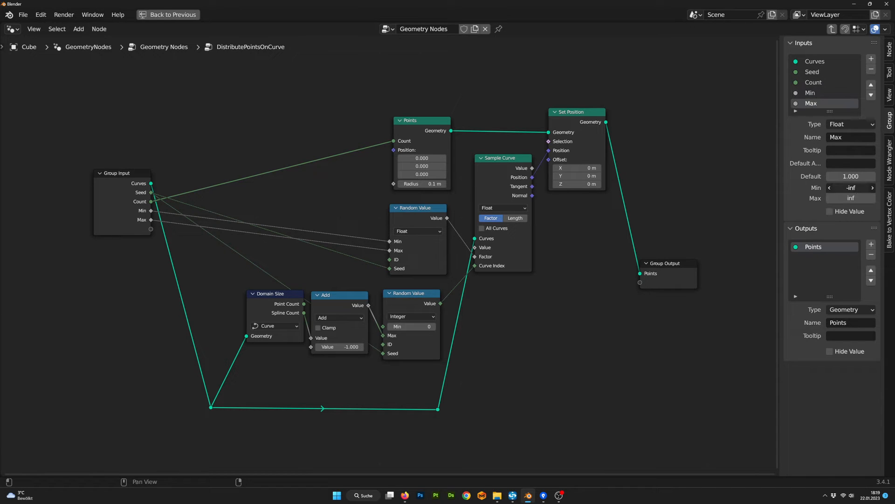
{"action": "left_click", "coordinate": [850, 198]}
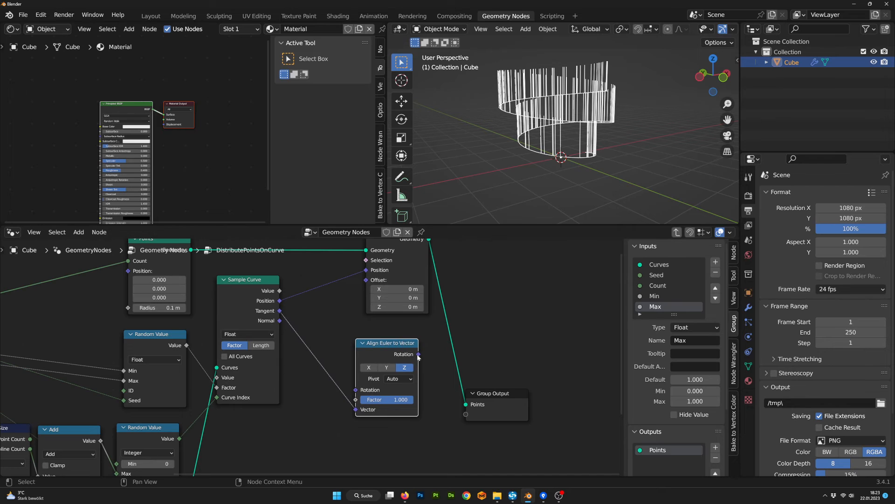
- Expose tangent-aligned Rotation as a group output and drive the Curve Line instances' rotation with it
{"action": "left_click_drag", "start_coordinate": [418, 355], "coordinate": [468, 396]}
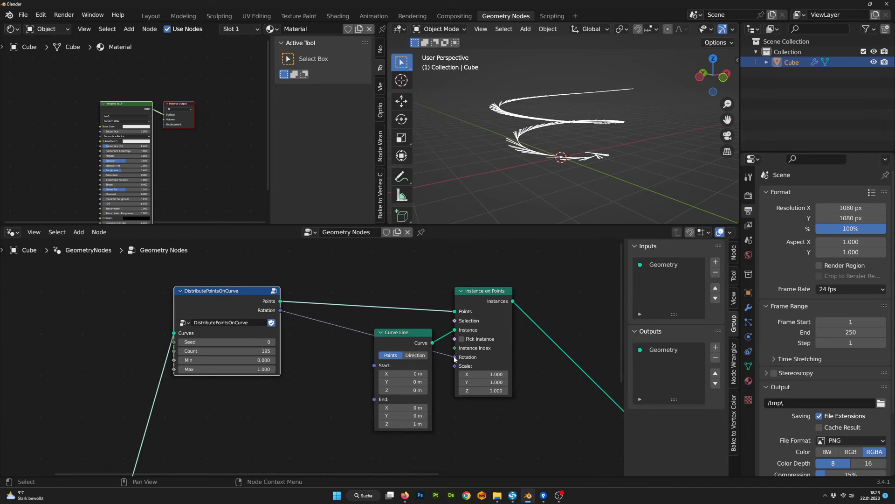
{"action": "left_click_drag", "start_coordinate": [403, 332], "coordinate": [406, 319]}
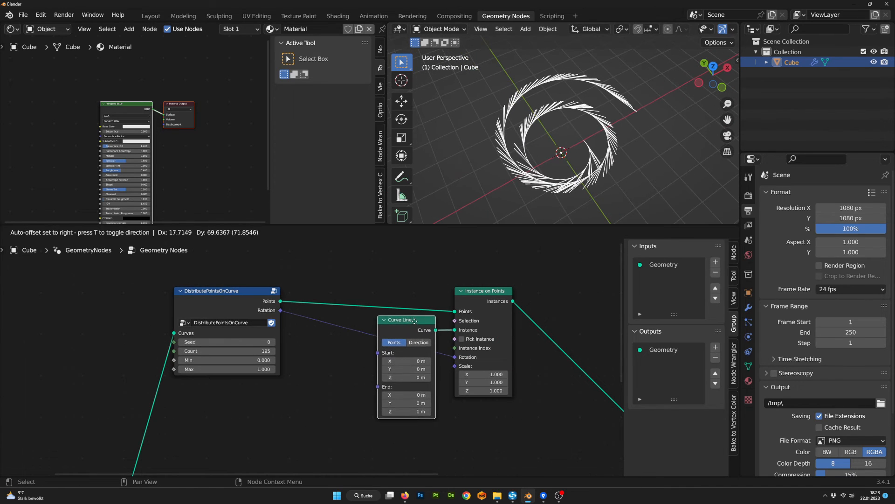
{"action": "left_click_drag", "start_coordinate": [408, 410], "coordinate": [408, 417]}
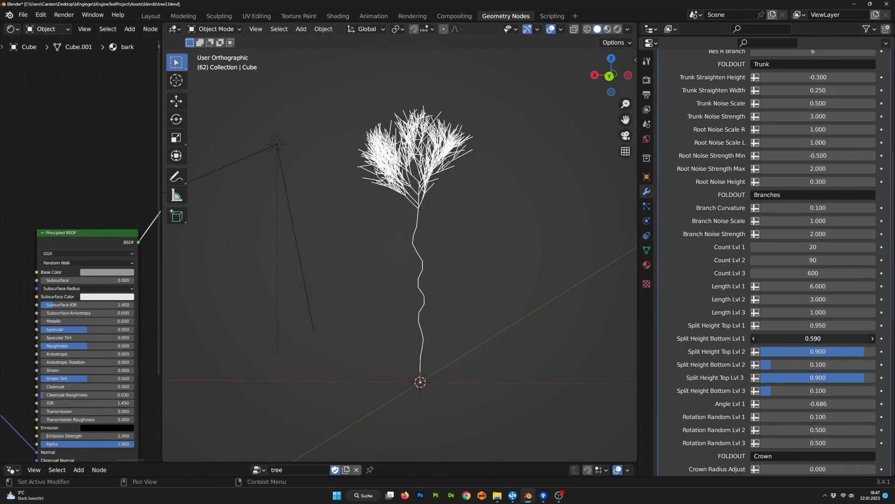
- Lower Split Height Bottom Lvl 1 from 0.390 down to 0.250
{"action": "left_click_drag", "start_coordinate": [828, 337], "coordinate": [799, 338]}
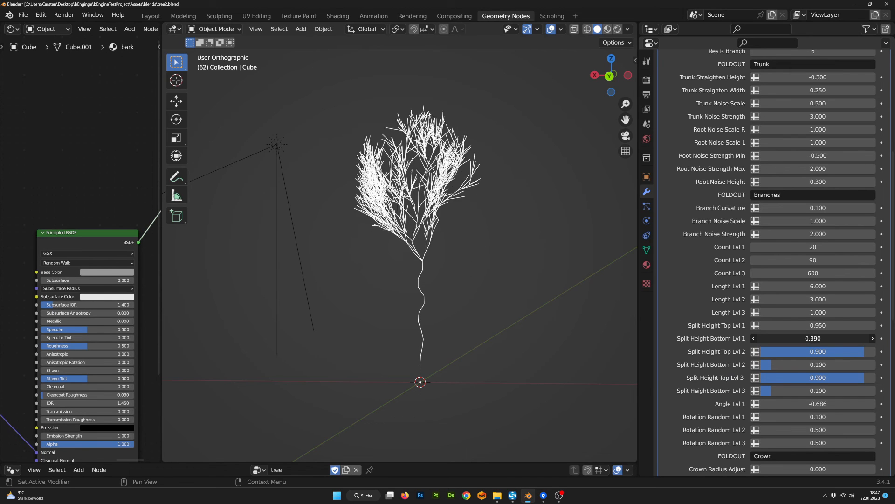
{"action": "left_click_drag", "start_coordinate": [828, 338], "coordinate": [788, 338]}
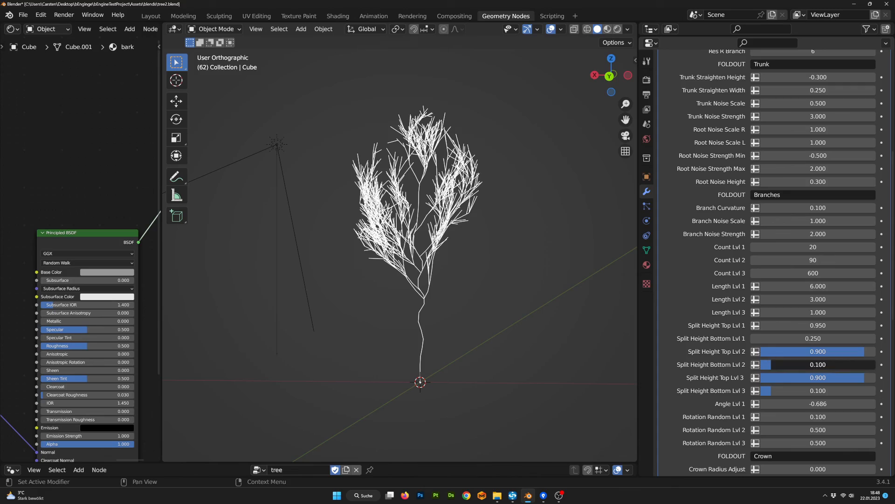
- Adjust neighbouring split sliders and lower Split Height Top Lvl 2 to about 0.22
{"action": "left_click_drag", "start_coordinate": [788, 365], "coordinate": [833, 365]}
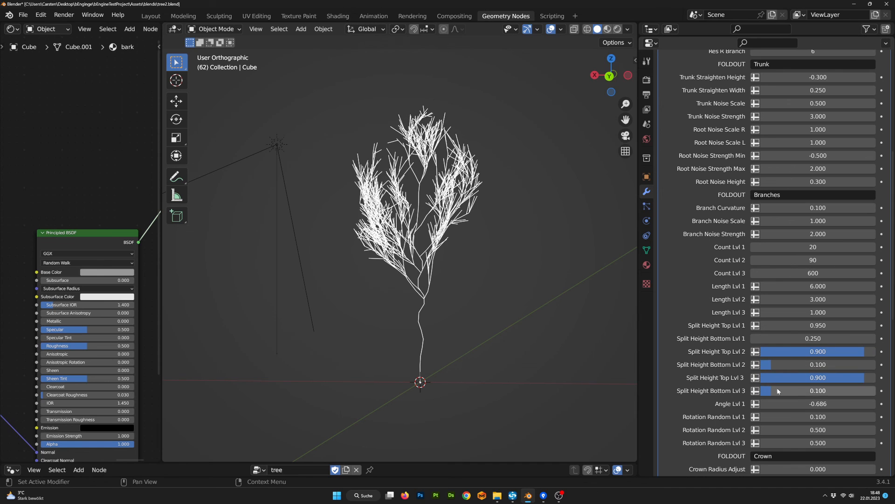
{"action": "left_click_drag", "start_coordinate": [765, 389], "coordinate": [788, 390]}
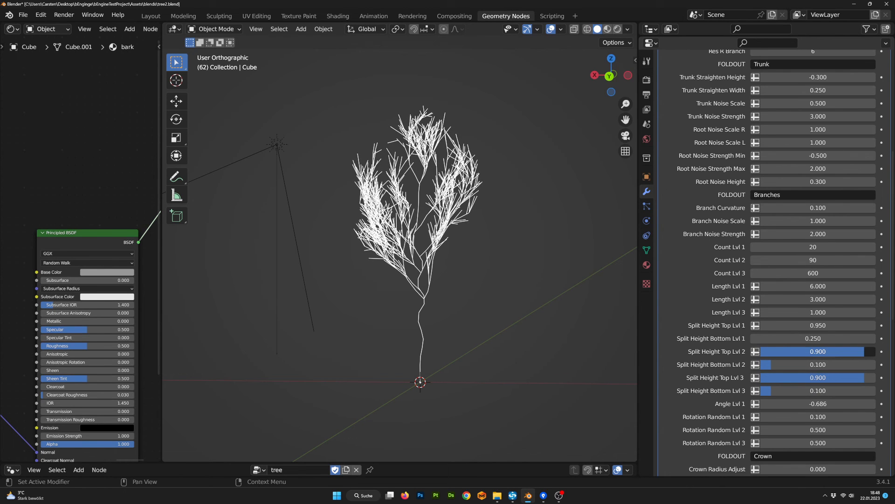
{"action": "left_click_drag", "start_coordinate": [839, 351], "coordinate": [785, 352]}
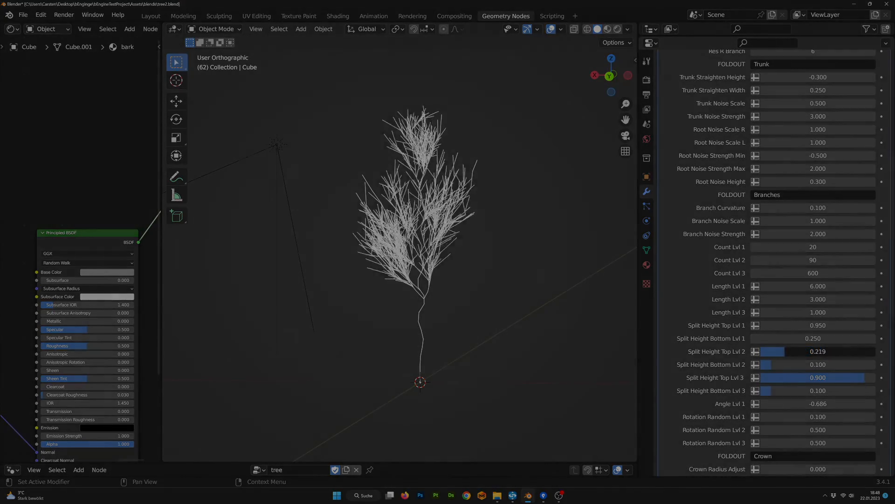